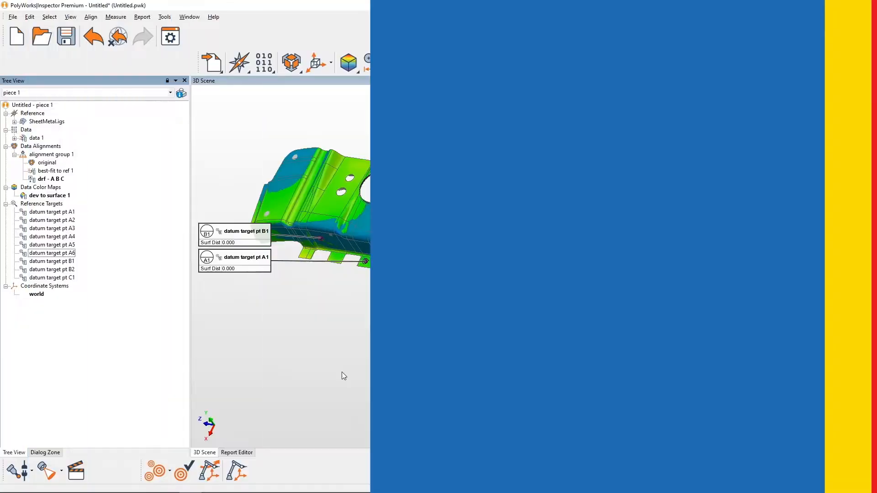
Hide the B1, B2 and C1 datum target annotations, leaving A1–A6 visible on the colour map
{"action": "left_click", "coordinate": [860, 5]}
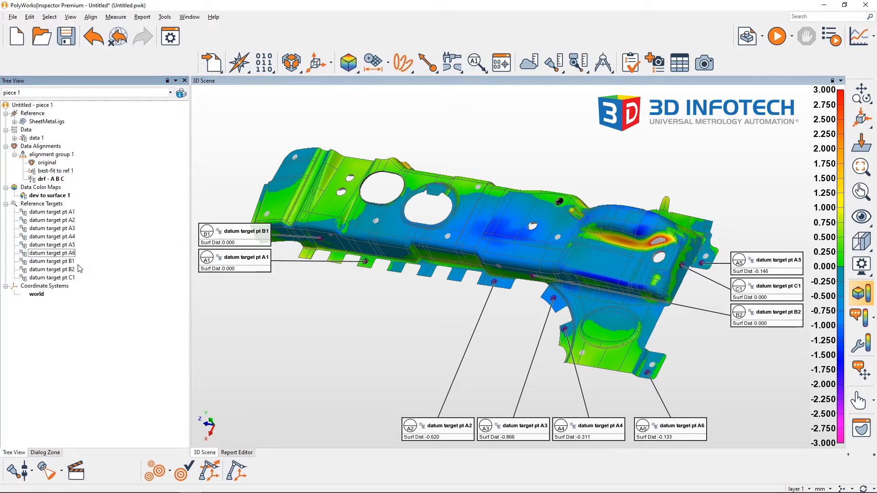
{"action": "left_click", "coordinate": [52, 268]}
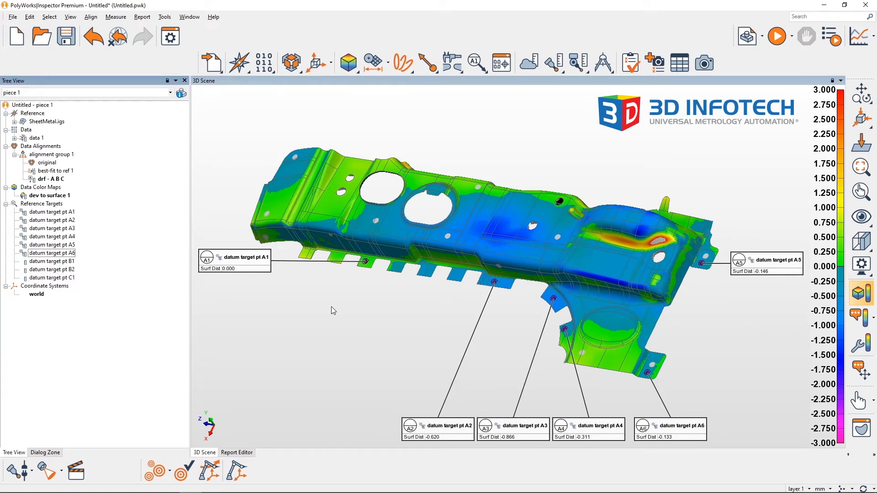
{"action": "mouse_move", "coordinate": [285, 258]}
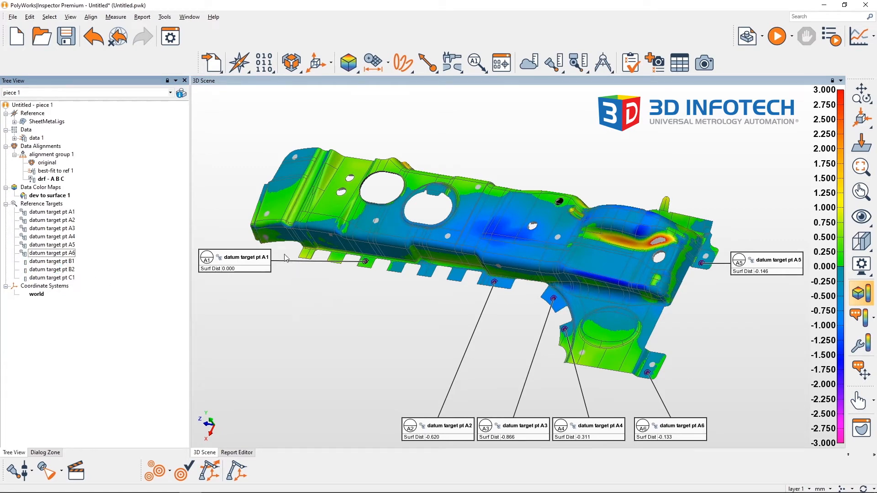
{"action": "mouse_move", "coordinate": [276, 291]}
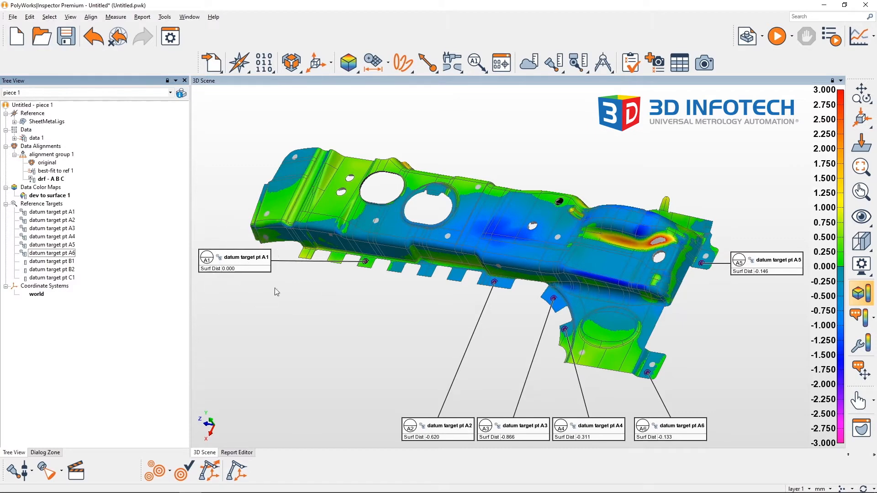
{"action": "mouse_move", "coordinate": [351, 345]}
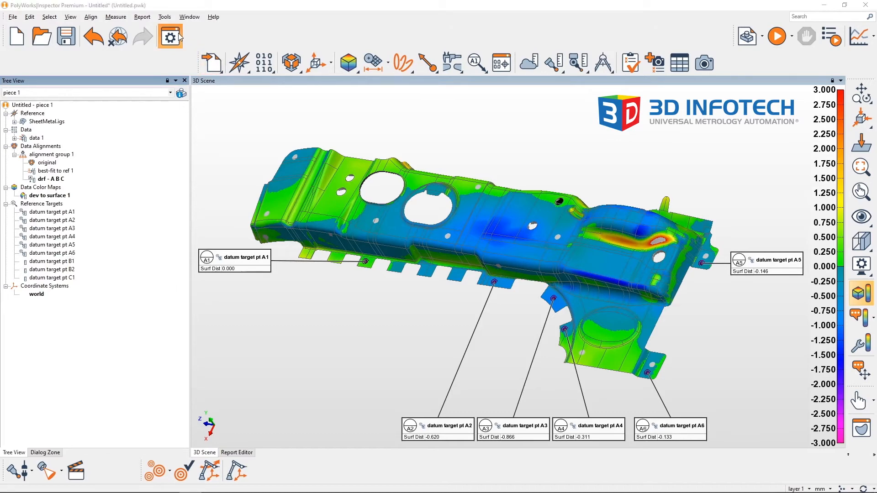
{"action": "left_click", "coordinate": [170, 36]}
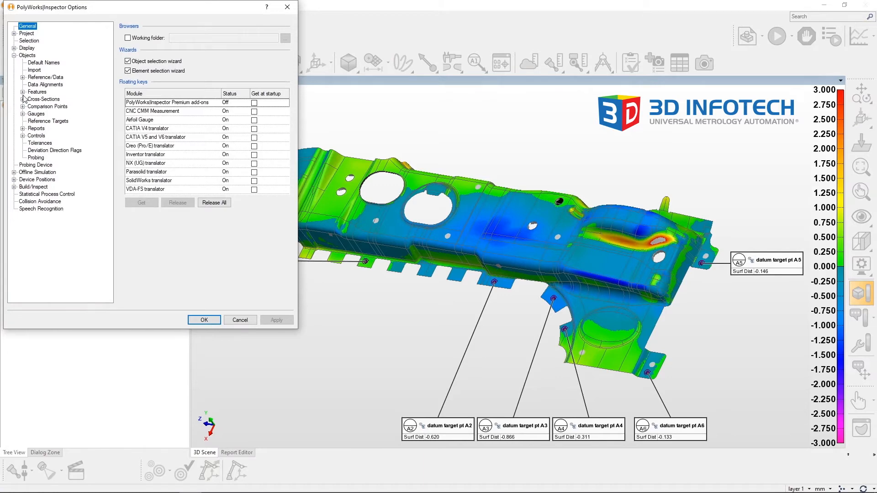
Enable 'Best-fit overconstraining datum targets' under Objects > Features > GD&T and apply it, recomputing the A-target distances
{"action": "left_click", "coordinate": [43, 121]}
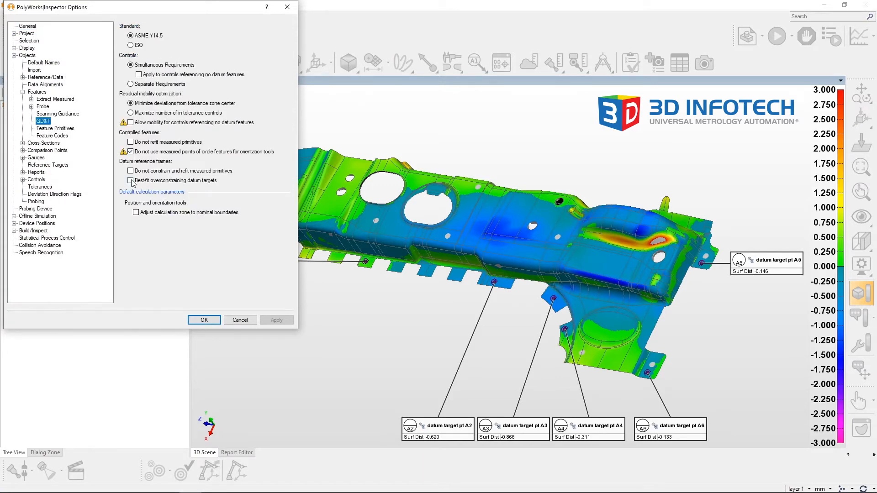
{"action": "mouse_move", "coordinate": [140, 184]}
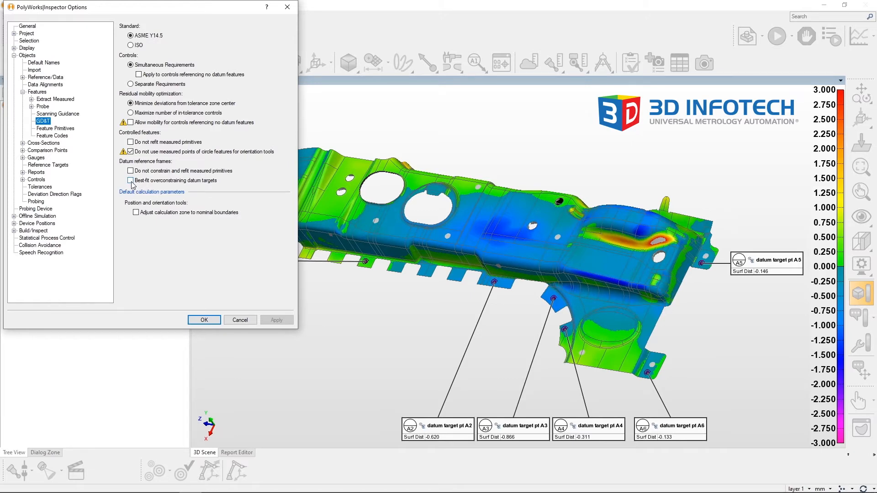
{"action": "left_click", "coordinate": [129, 180]}
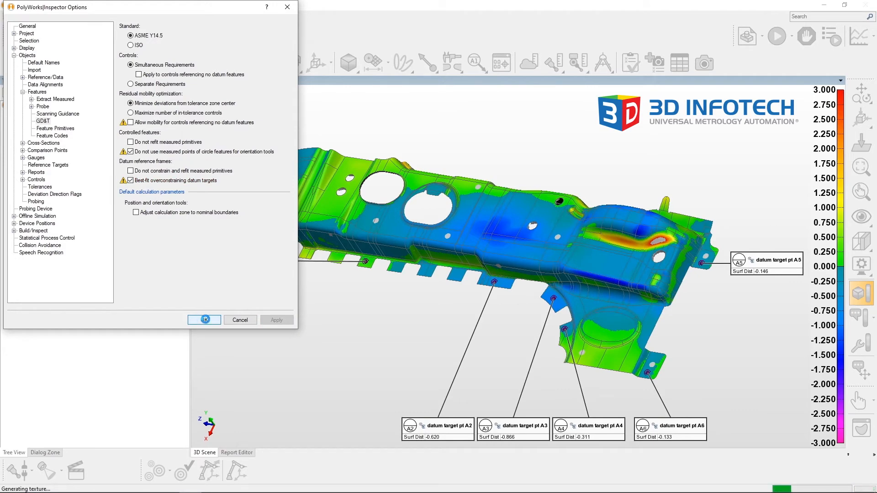
{"action": "left_click", "coordinate": [204, 319]}
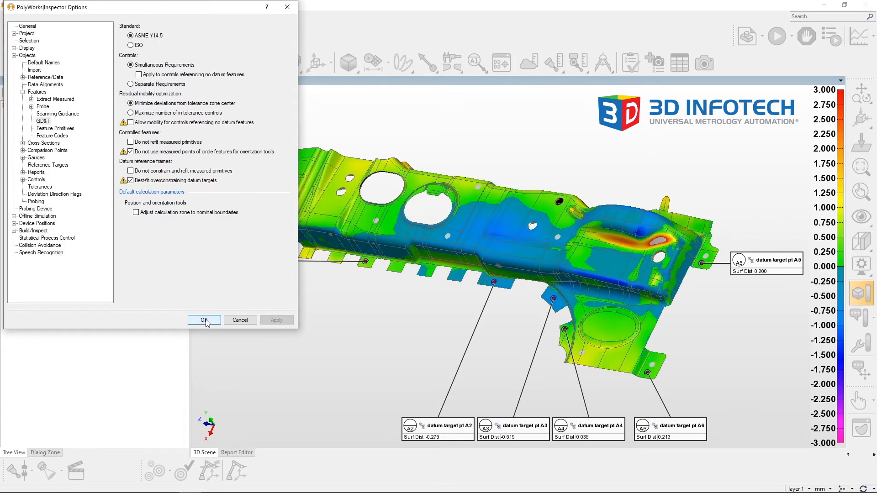
{"action": "left_click", "coordinate": [204, 320]}
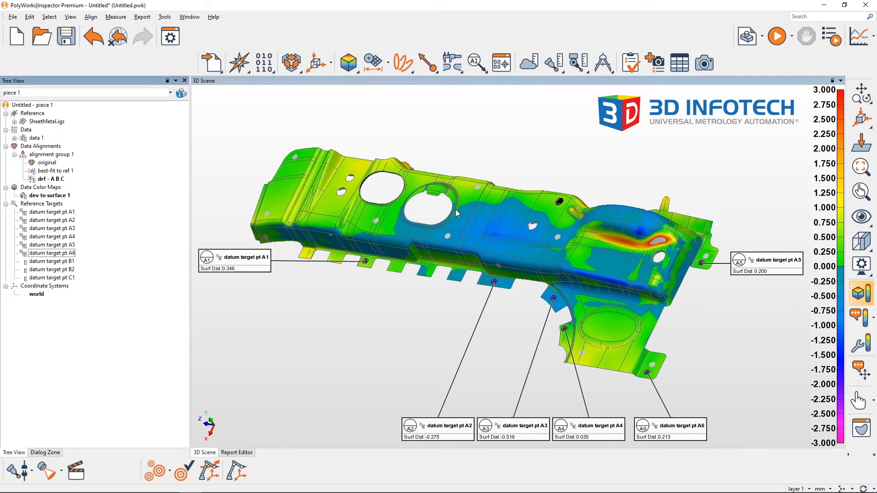